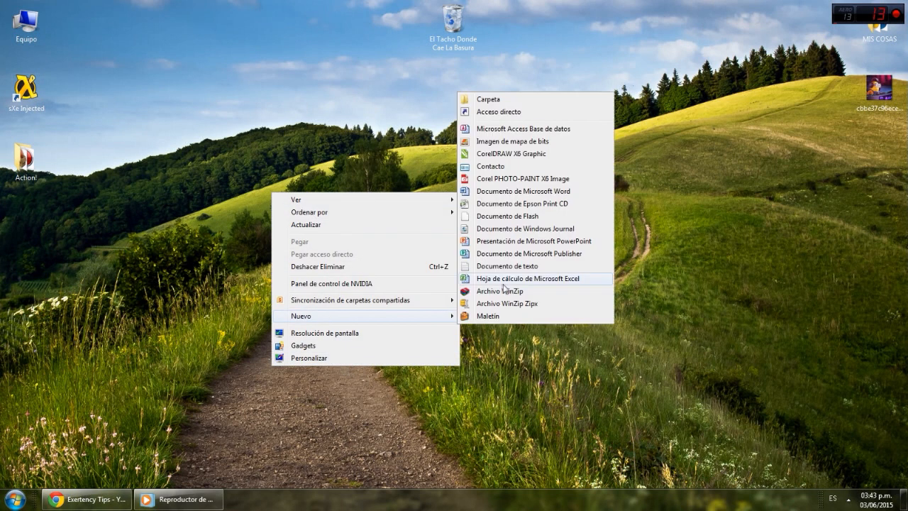
Create a new text document on the desktop and open it in Notepad.
click(507, 265)
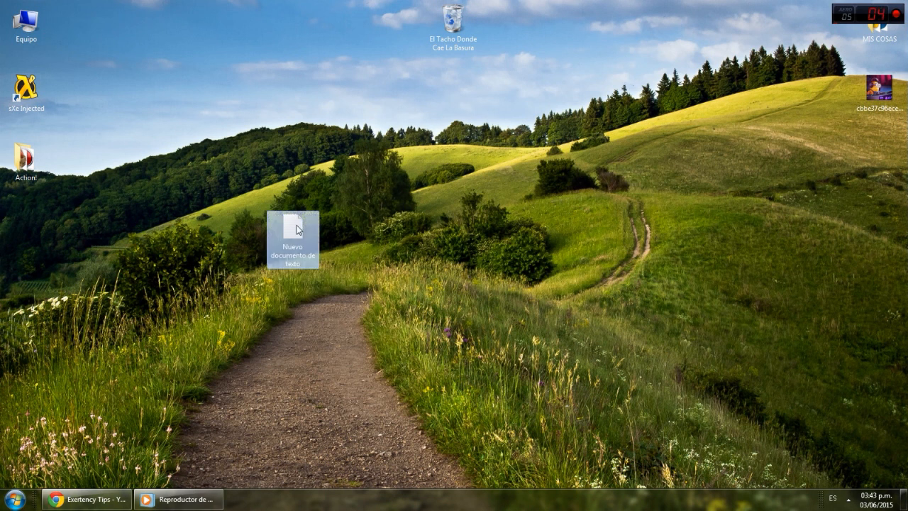
double_click(292, 227)
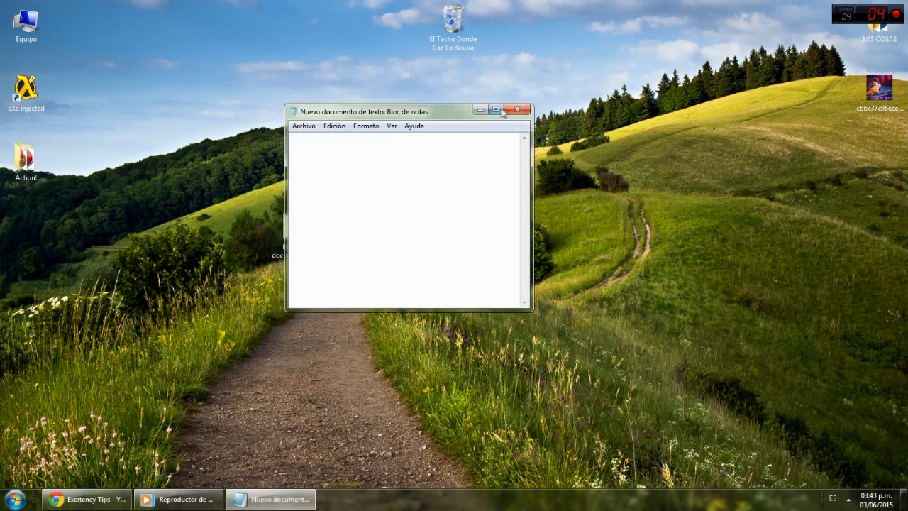
Enlarge the window and write the greeting line introducing a new solution ('...con una nueva solucion').
drag(383, 111, 730, 63)
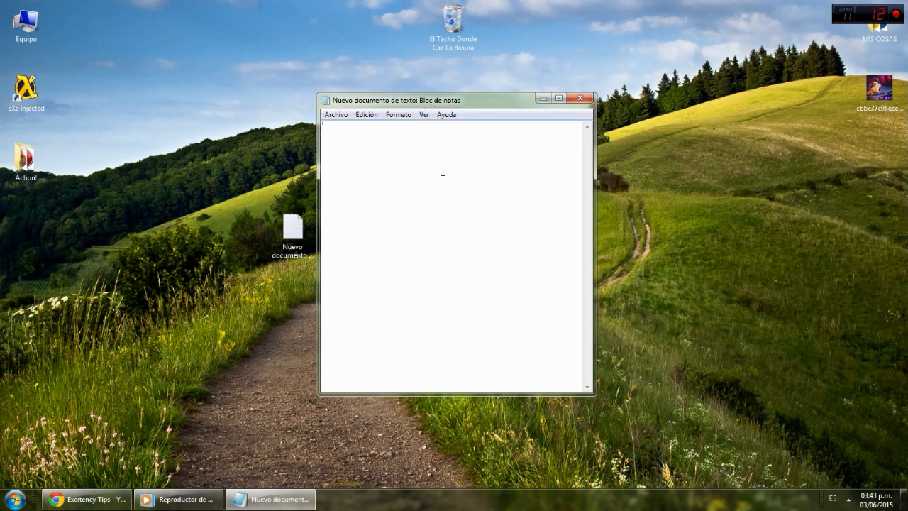
text(Muy buenos días, a)
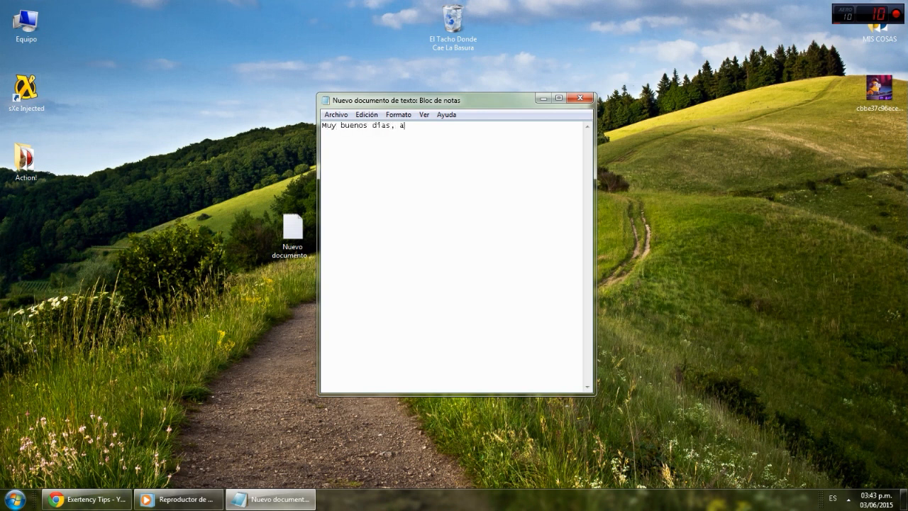
text(quí Exe)
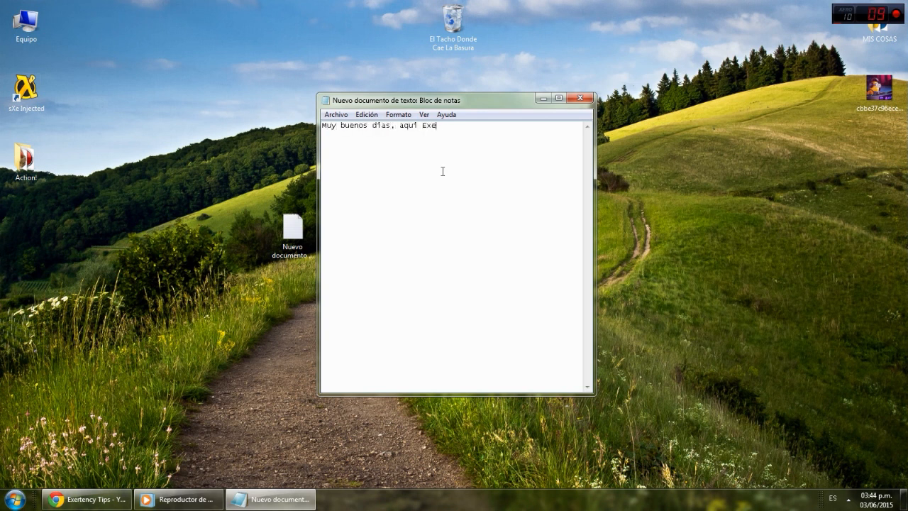
text(rtency con una n)
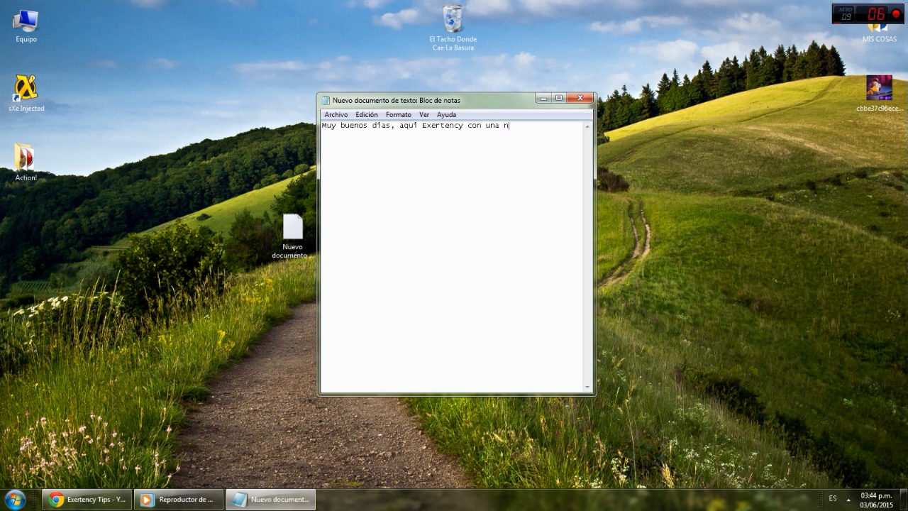
text(ueva solucion...)
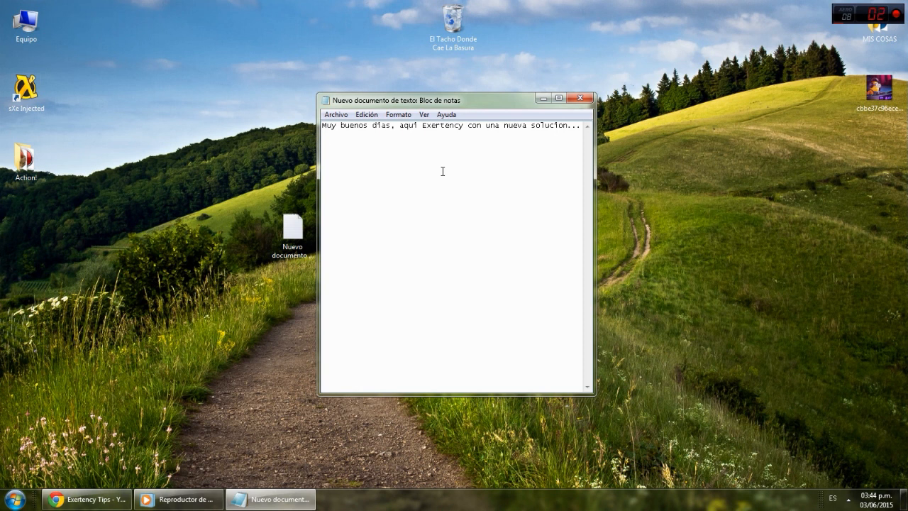
Add the quoted error message "La memoria no se puede read" below the greeting.
text("La memoria no se p)
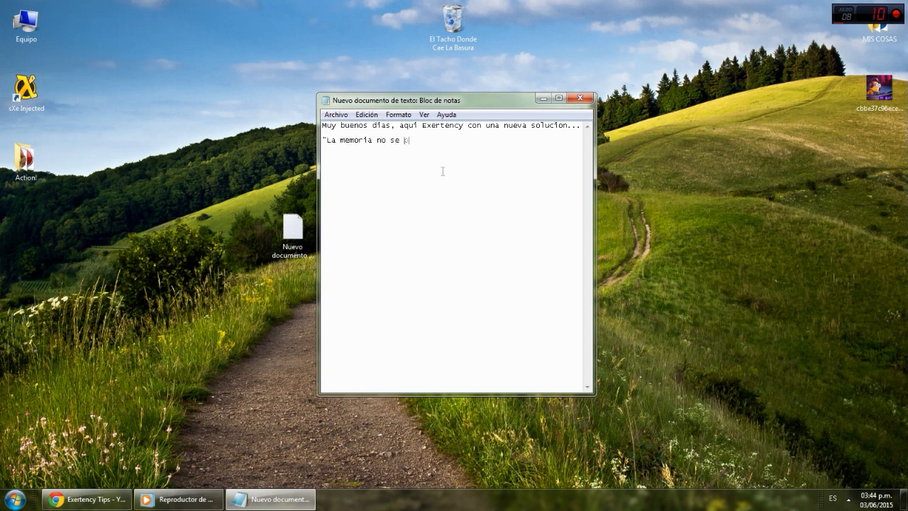
text(uede read)
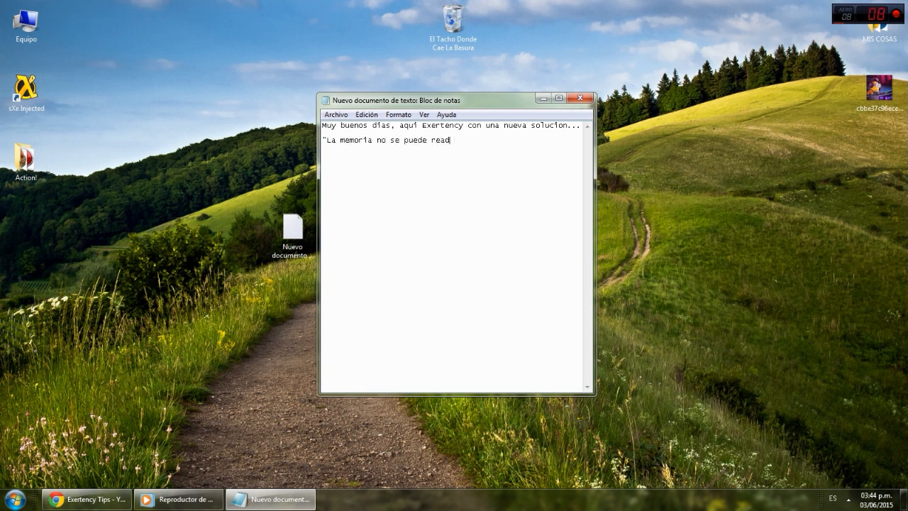
text(")
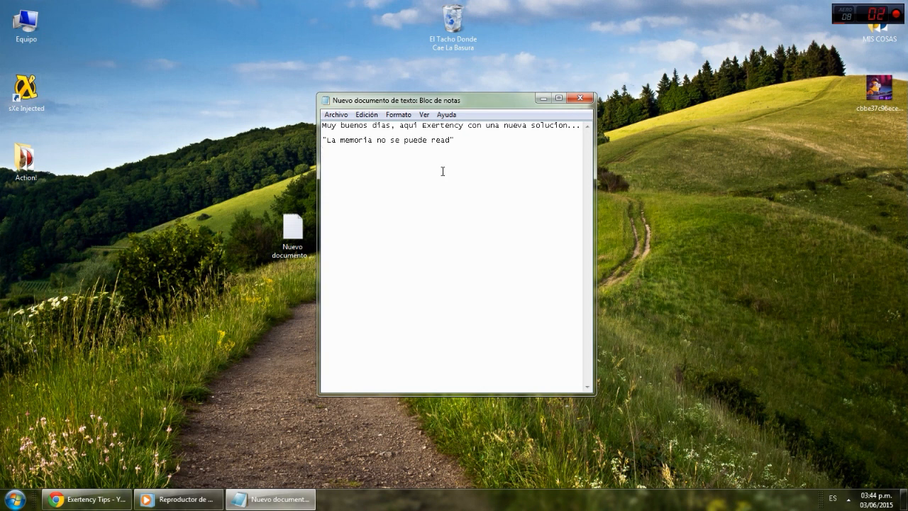
Write step one: '1er Paso: Ir a c://WINDOWS/System32'.
text(1e)
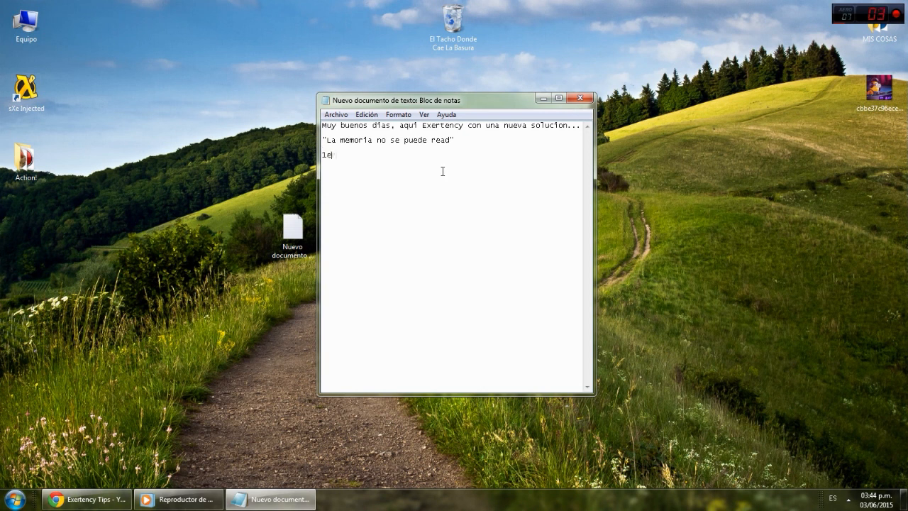
text(r Paso:)
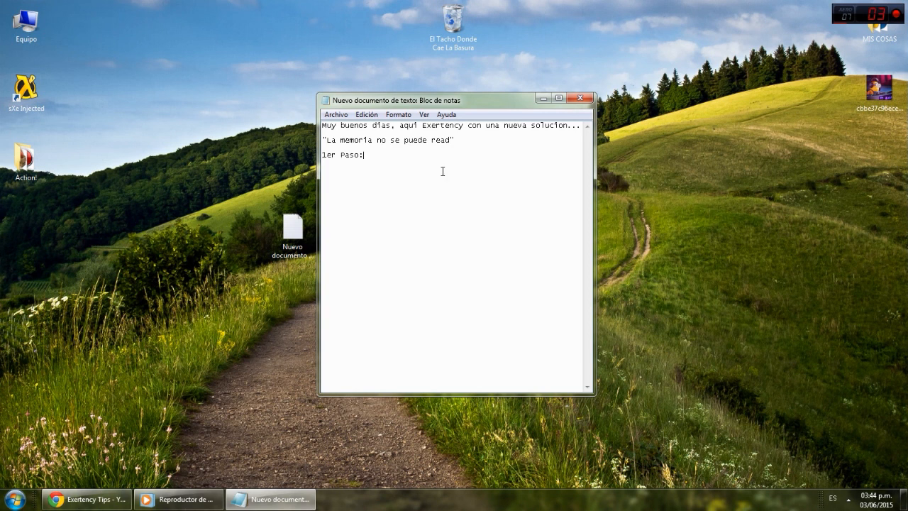
text(Ir a)
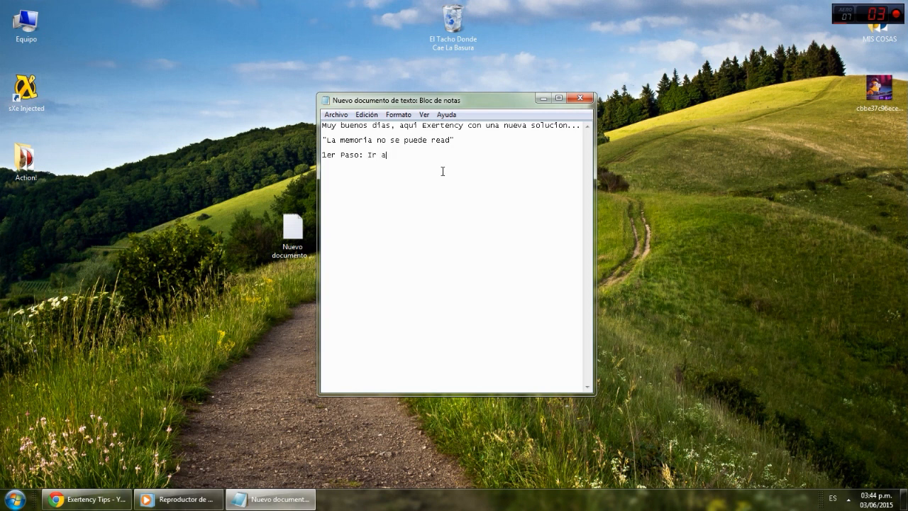
text(c://)
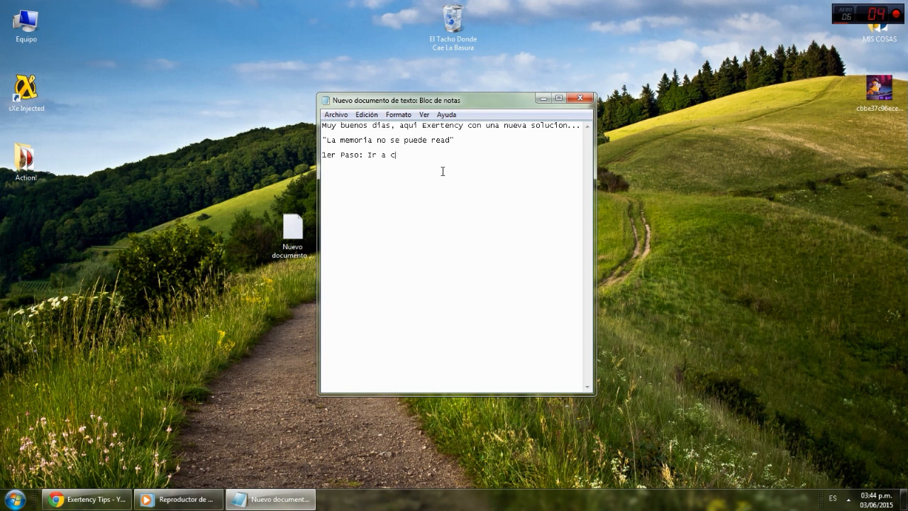
text(/)
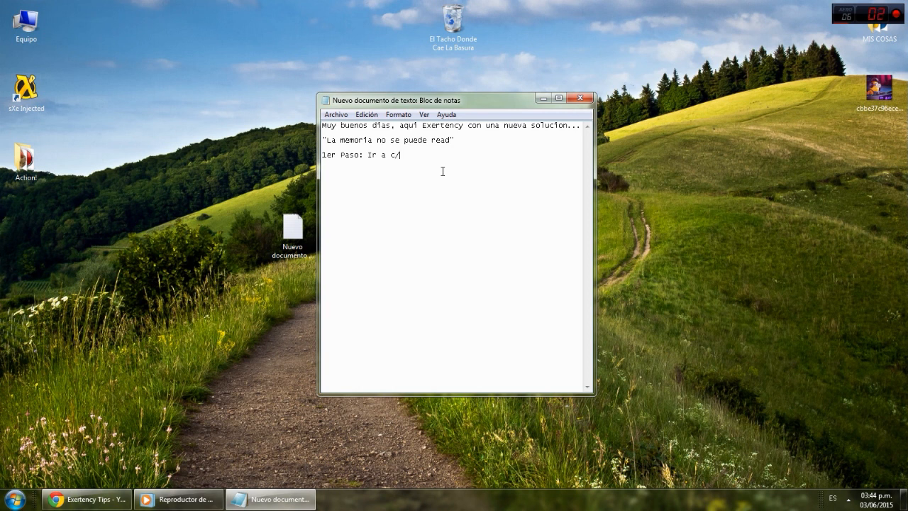
text(WINDOWS)
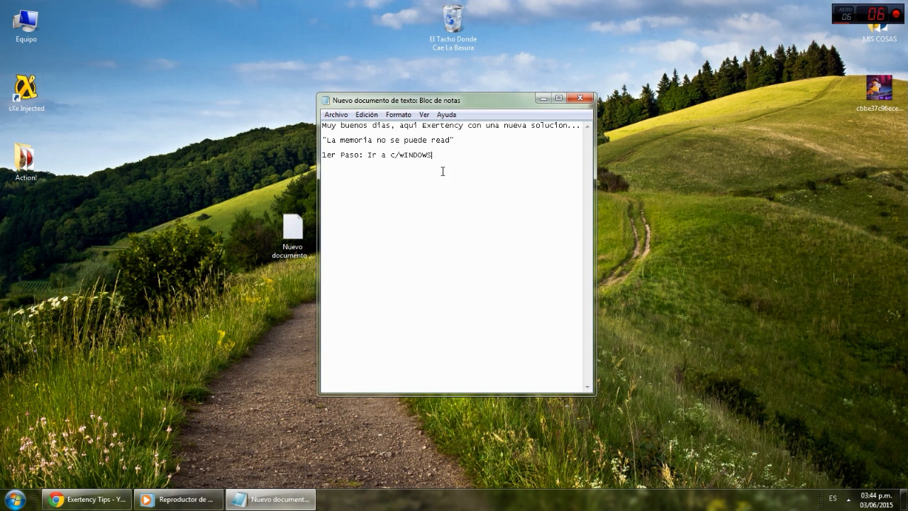
text(/System32/)
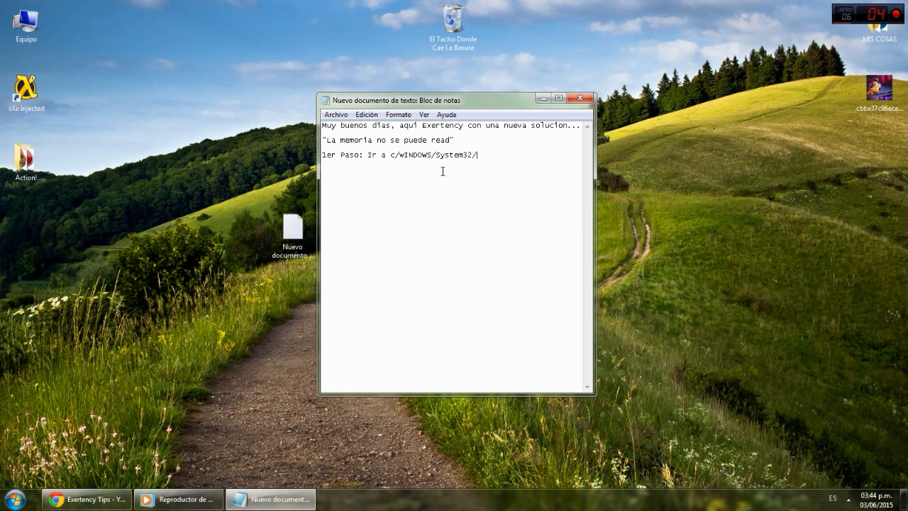
Write step two: search there for "config.nt".
text(w)
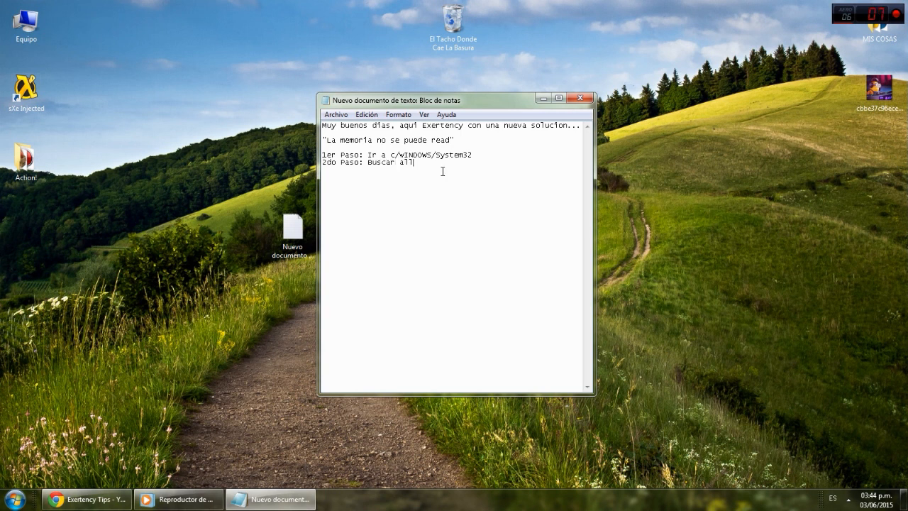
text(i)
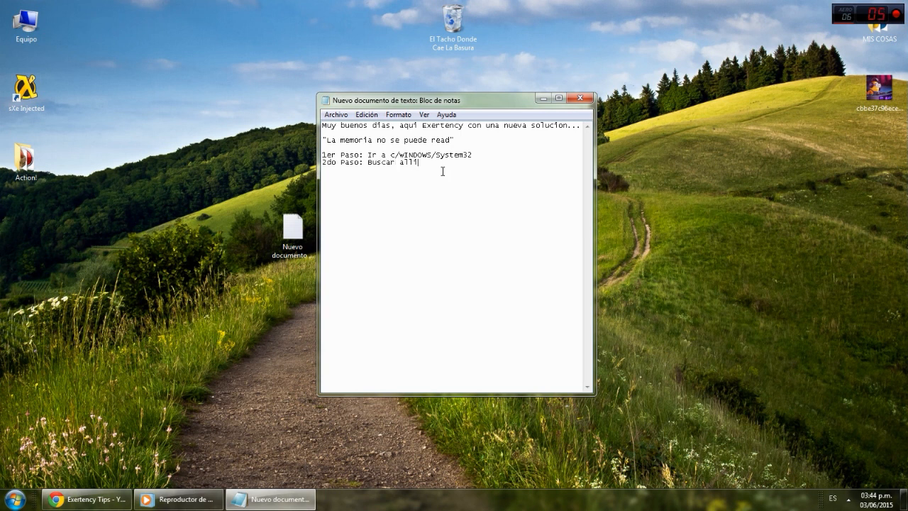
text("confi)
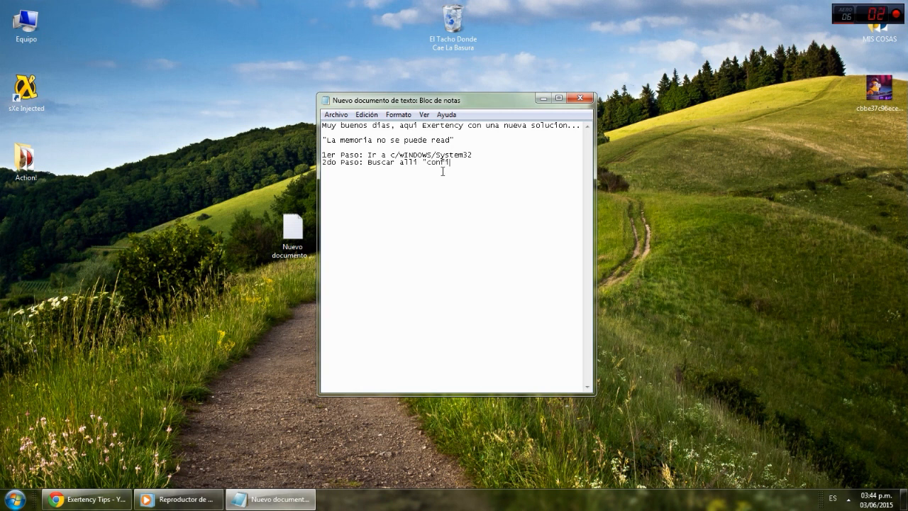
text(g.nt")
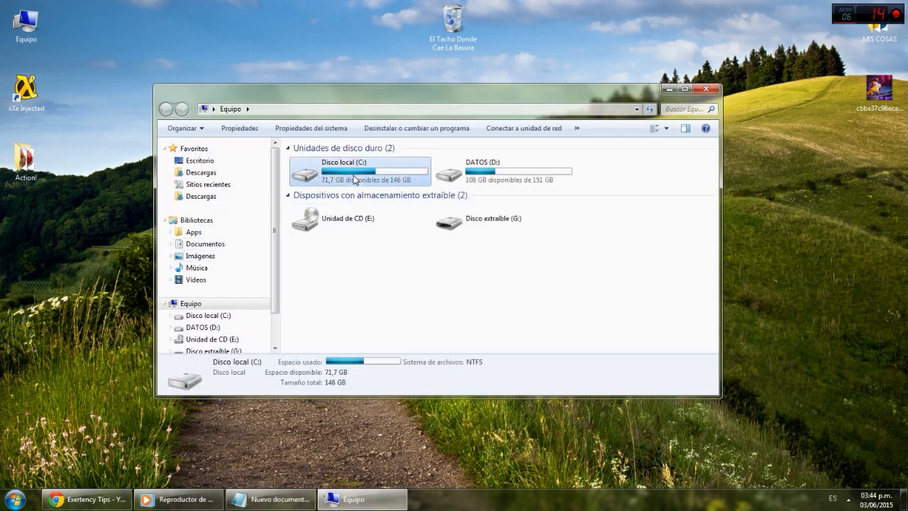
Browse into C:\Windows\System32 and search for config.nt, selecting the file found.
double_click(344, 171)
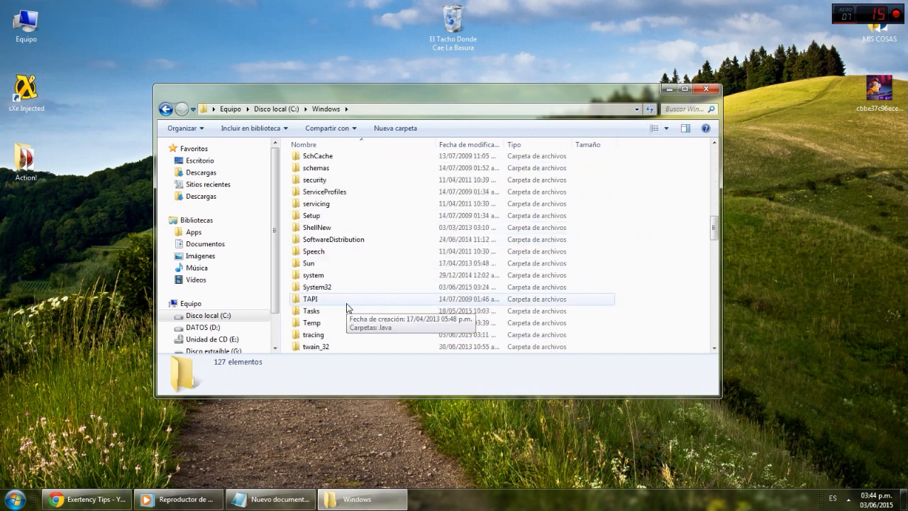
double_click(318, 286)
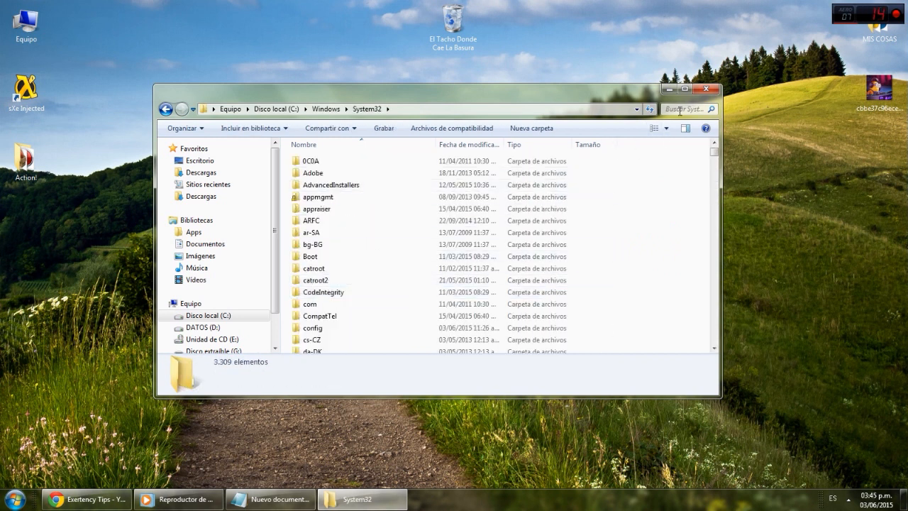
text(config.)
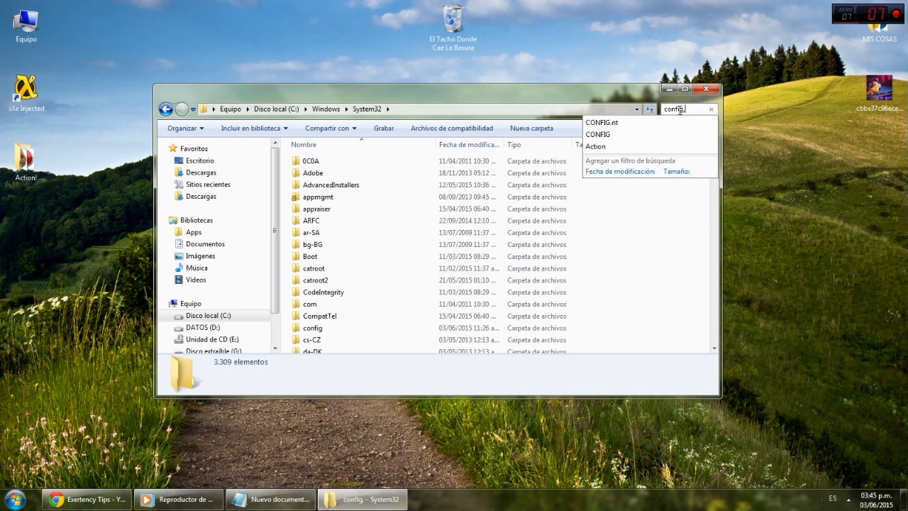
click(602, 122)
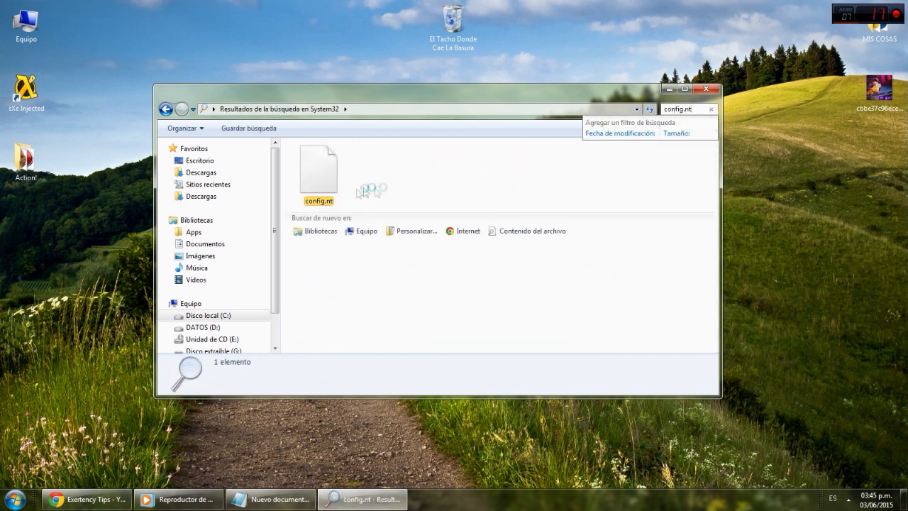
double_click(318, 168)
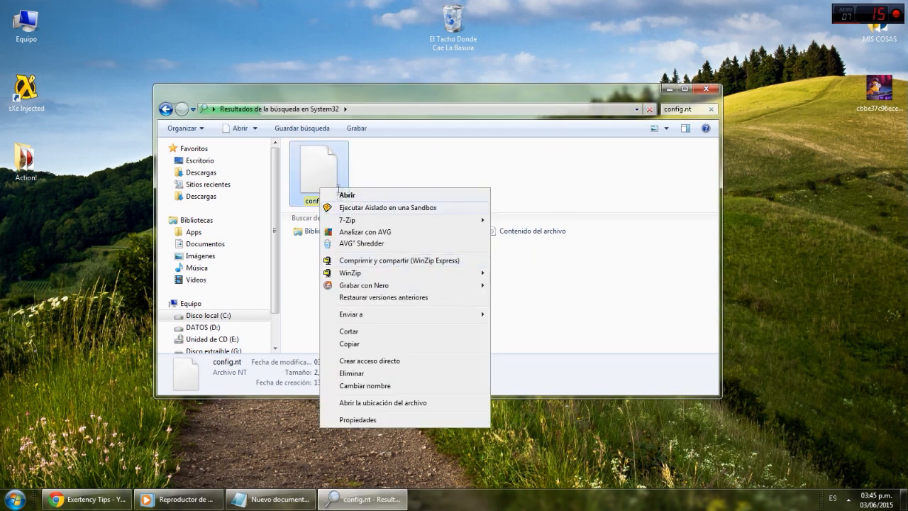
mouse_move(309, 266)
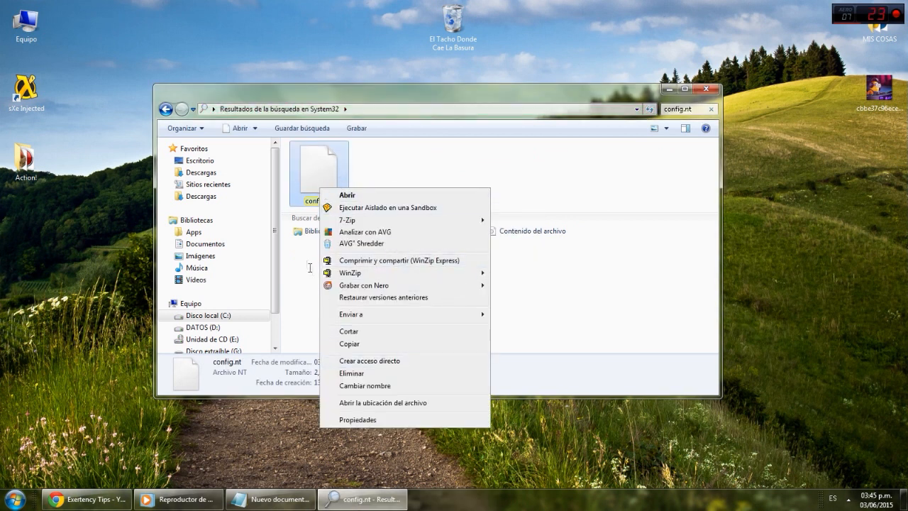
Write step three: '3er Paso: Abrir con block de notas y agregar una linea'.
click(278, 500)
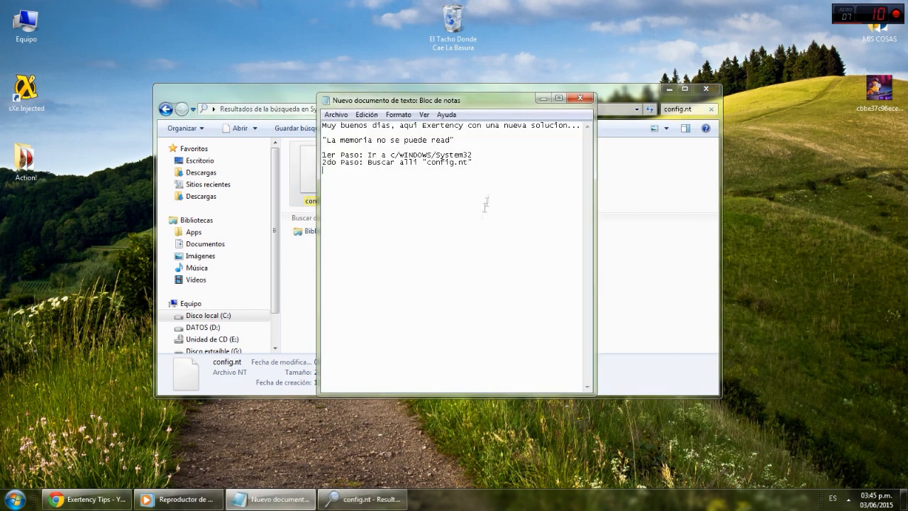
text(3er)
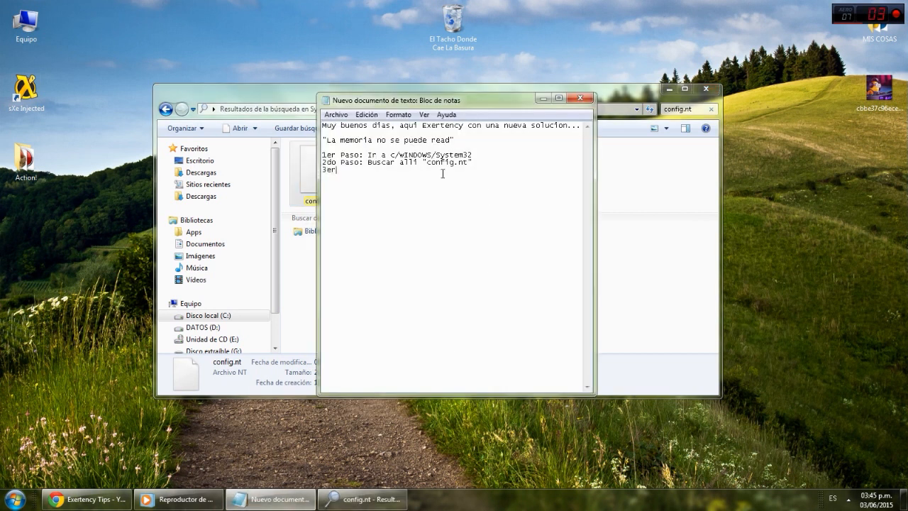
text(Paso:)
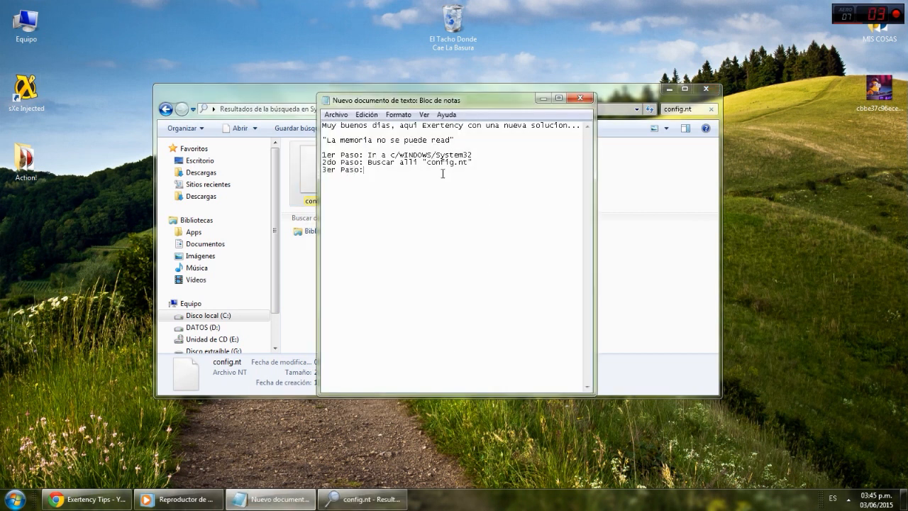
text(Abrir con block de notas y agrega)
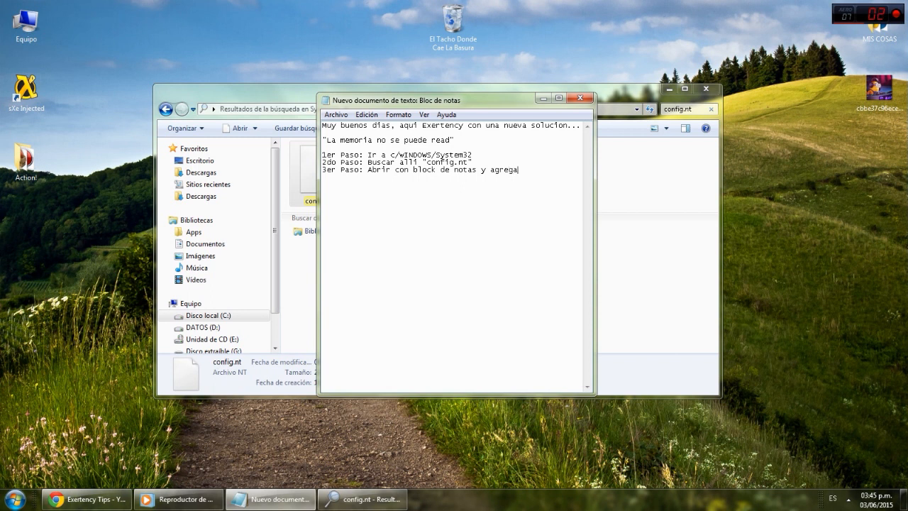
text(r)
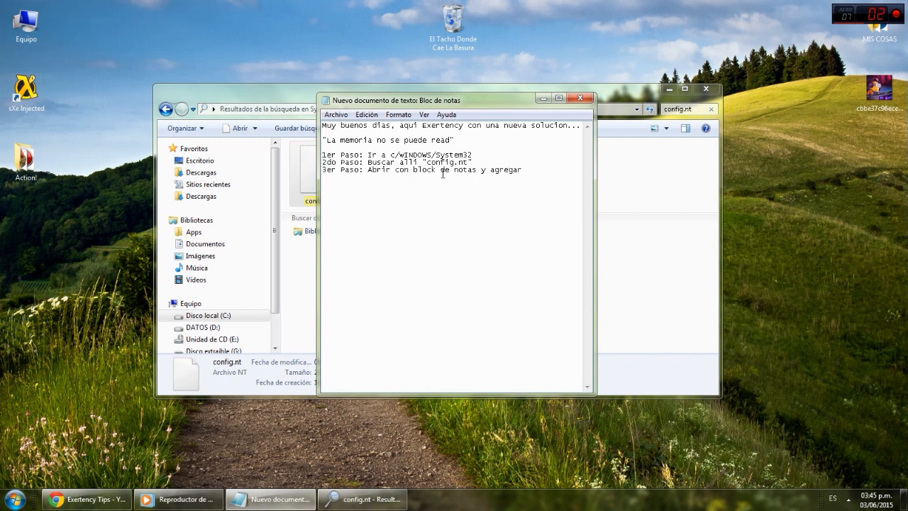
text(una linea)
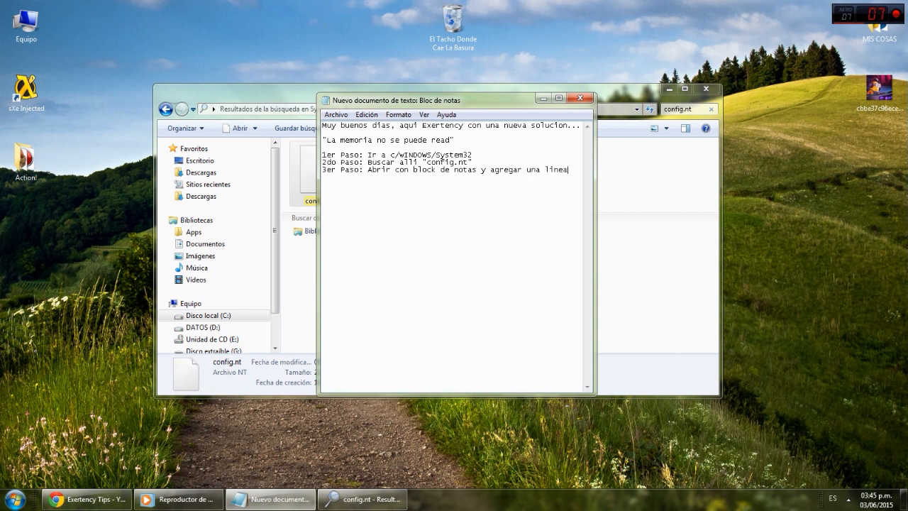
Reword the end of step three to 'al final agregar'.
drag(489, 169, 567, 168)
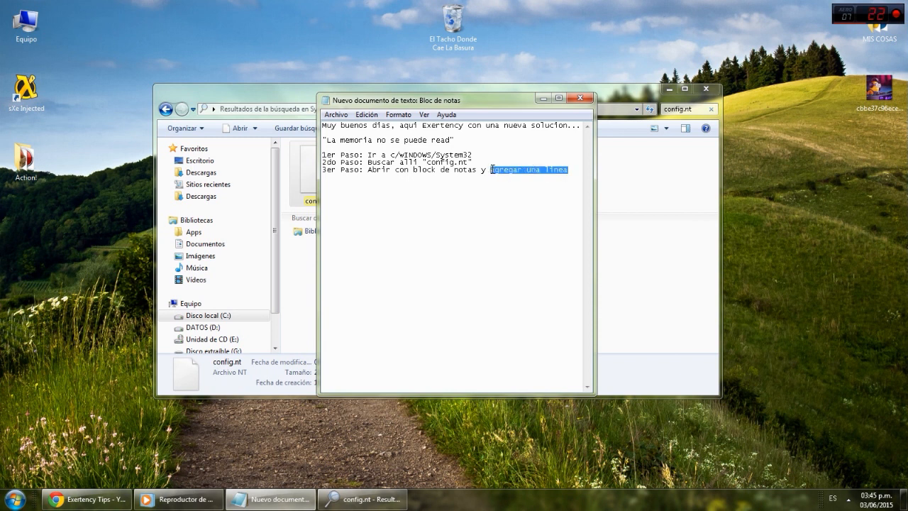
text(al final a)
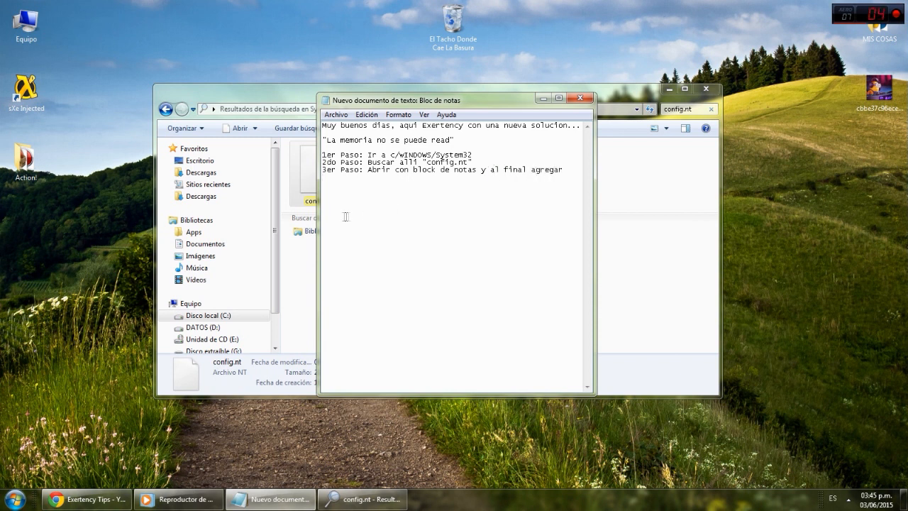
Open config.nt with Bloc de notas from the program list and select its buffers=3000 line.
right_click(318, 170)
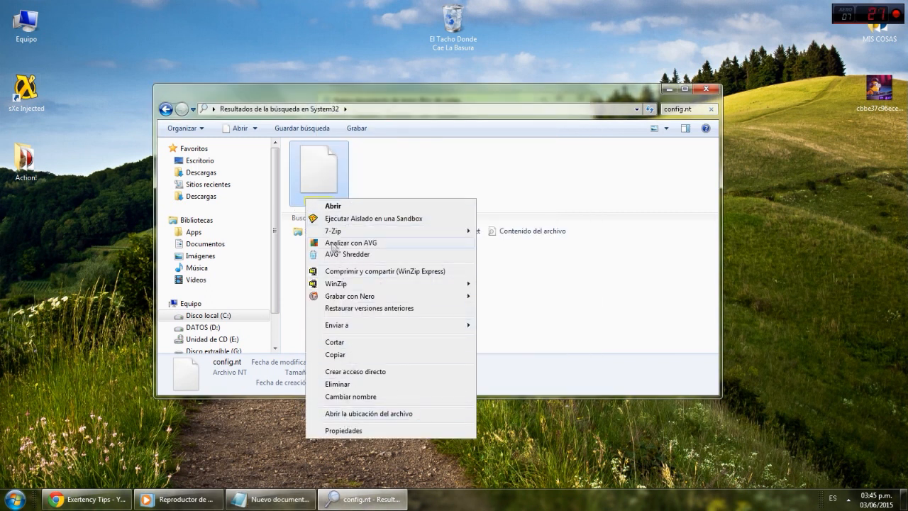
click(332, 206)
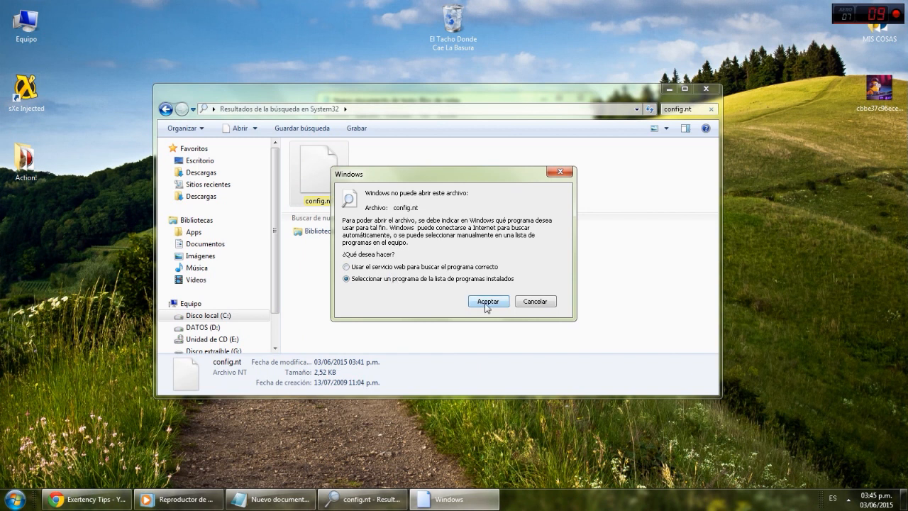
click(488, 301)
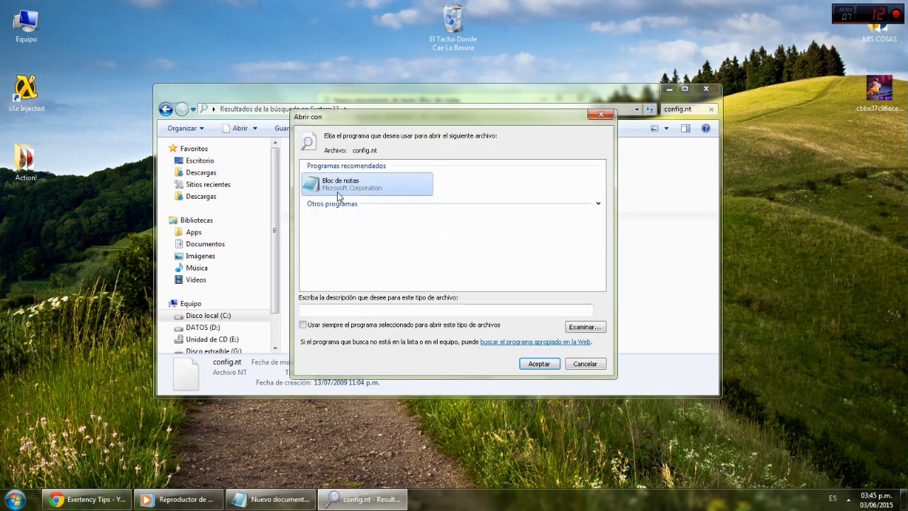
click(539, 364)
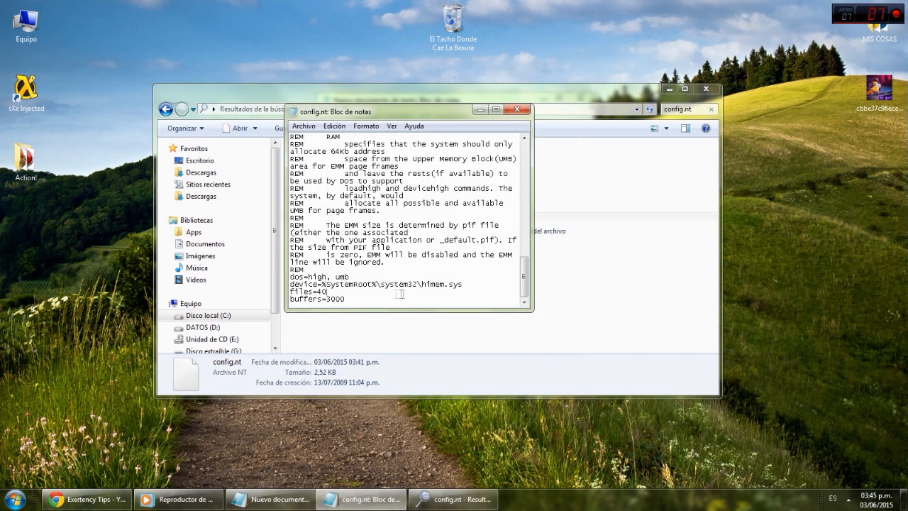
triple_click(318, 298)
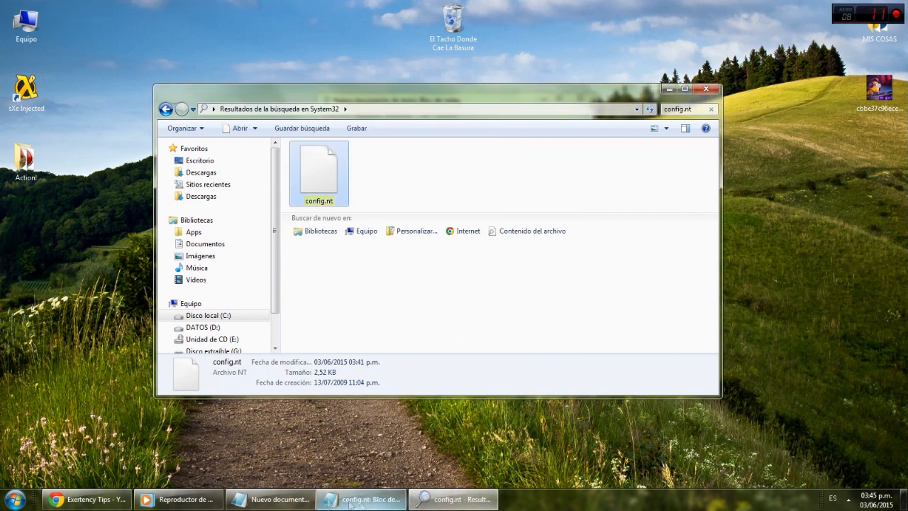
Add 'buffers=3000' under step three and start step four: '4to Paso: Disfrutar de que no aparec...'.
click(277, 499)
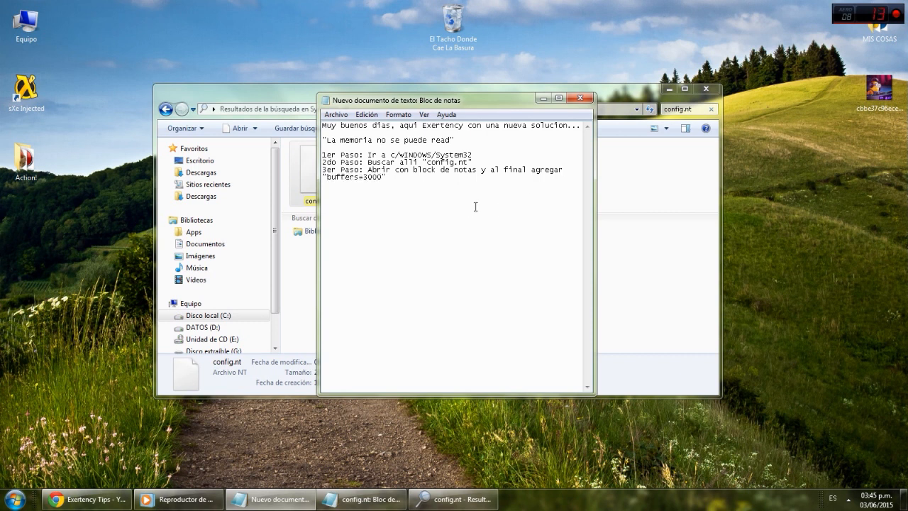
click(360, 499)
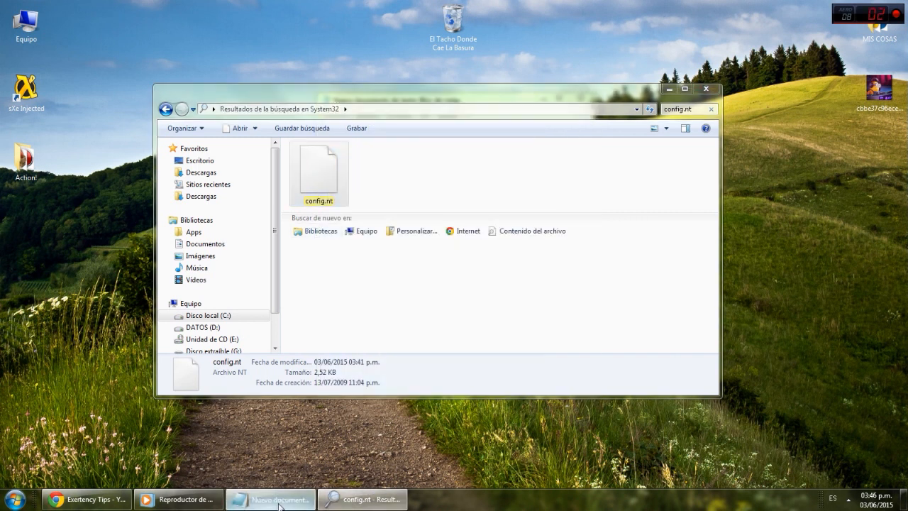
click(269, 500)
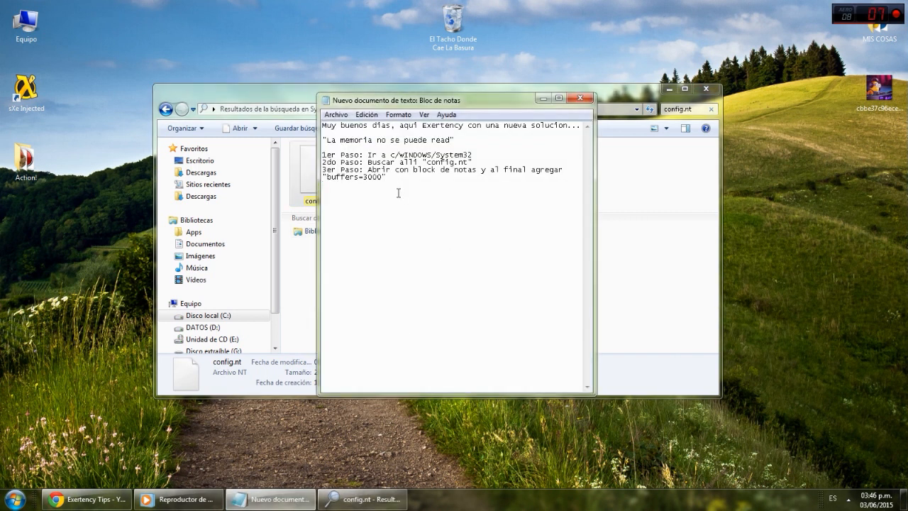
text(4to Paso: Disfrutar)
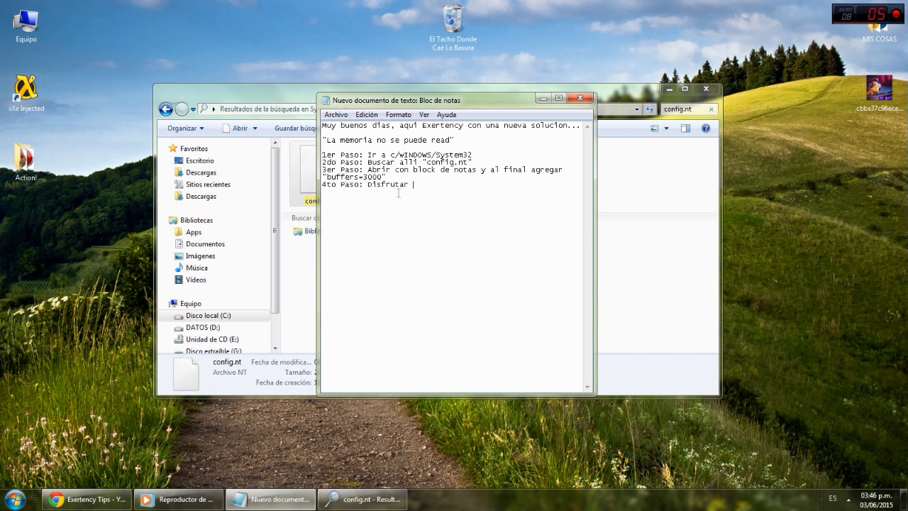
text(de que no aparec)
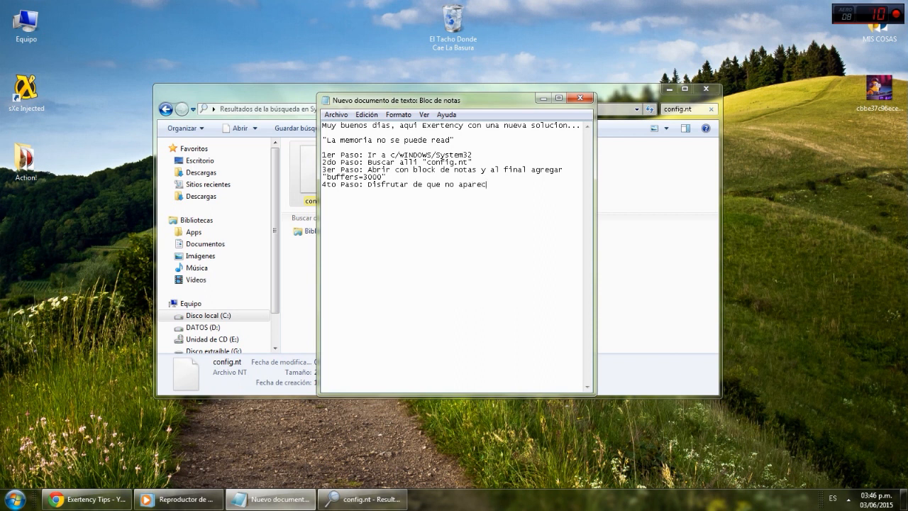